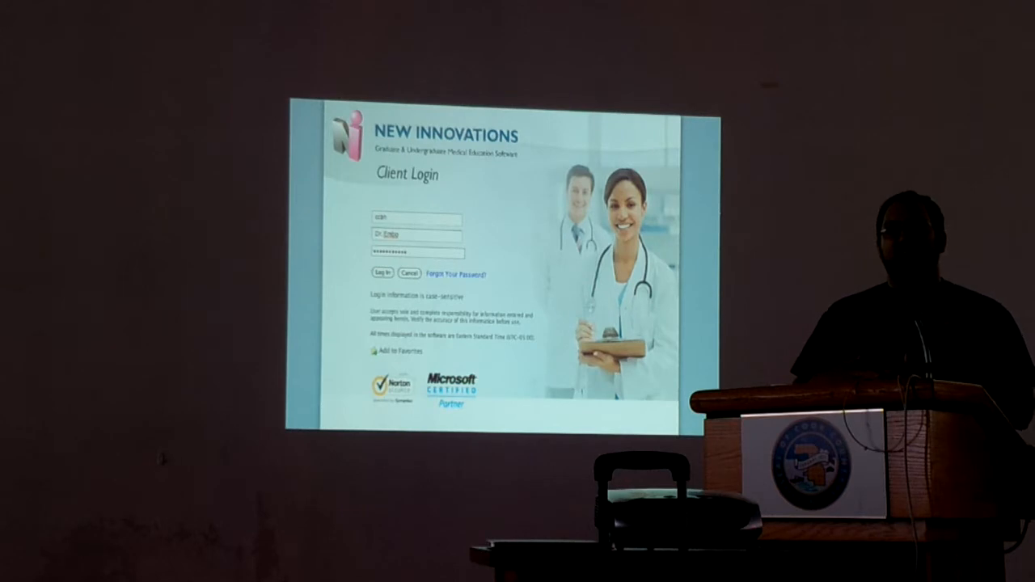
{"action": "left_click", "coordinate": [384, 272]}
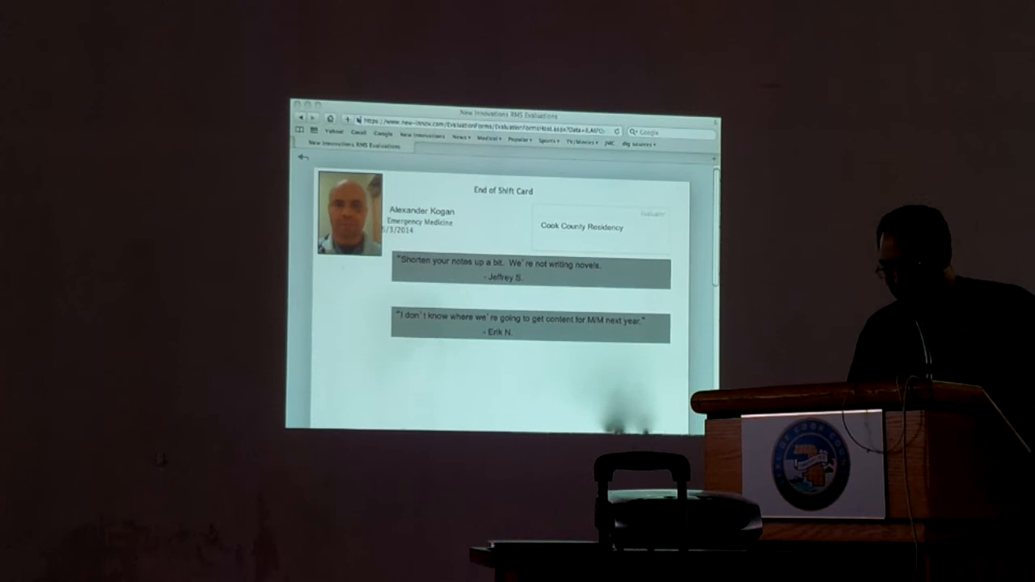
{"action": "scroll", "scroll_direction": "down", "scroll_amount": 3}
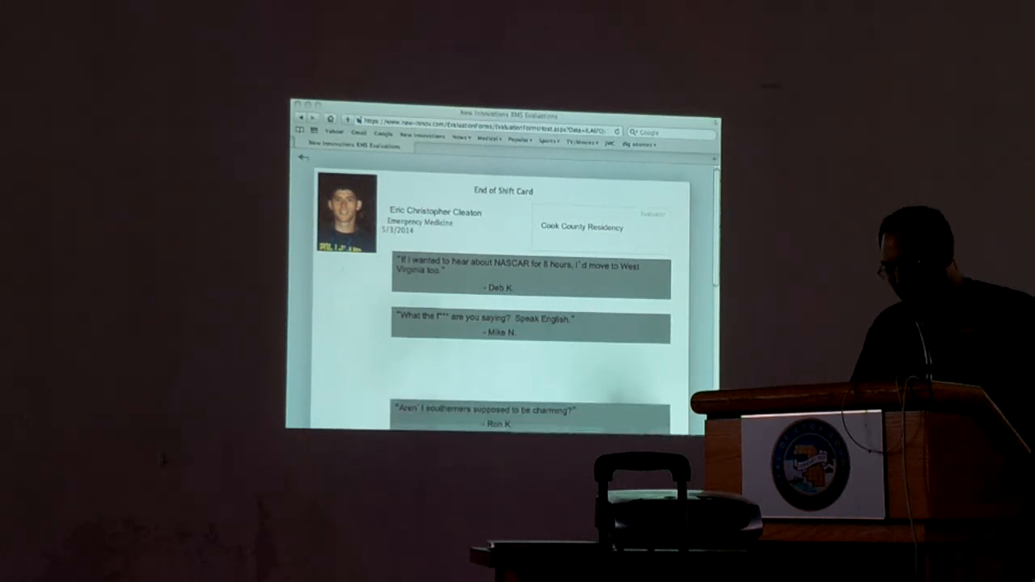
{"action": "scroll", "scroll_direction": "down", "scroll_amount": 3}
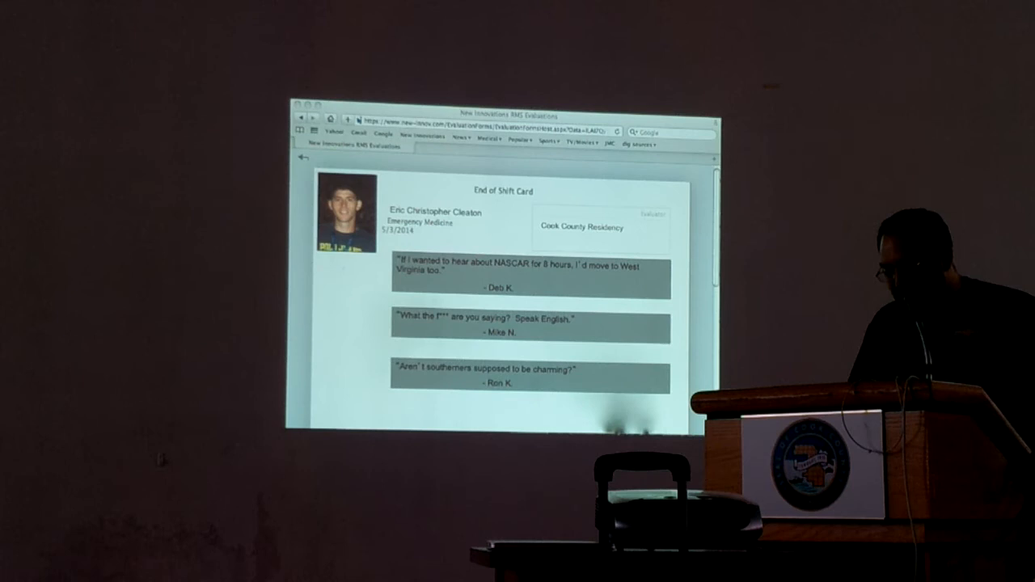